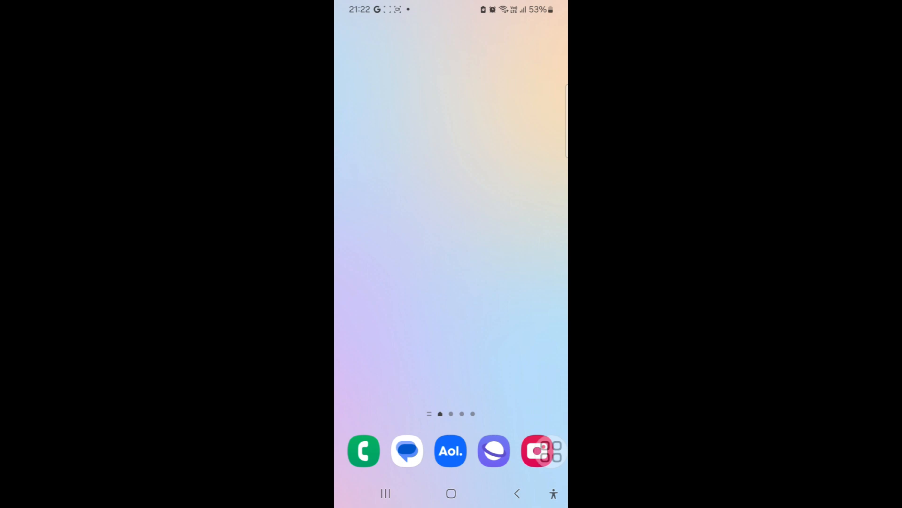
pyautogui.moveTo(455, 460)
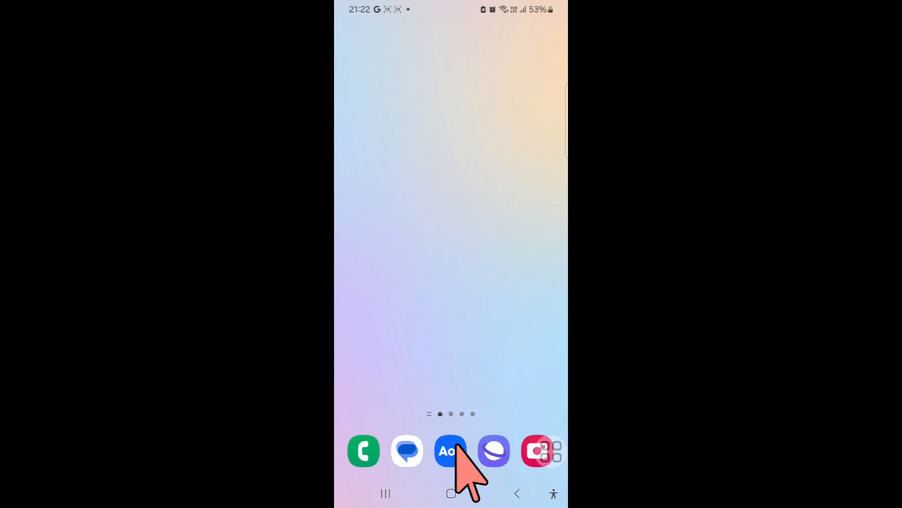
# Launch AOL Mail from the home screen dock and show the empty Inbox.
pyautogui.click(450, 451)
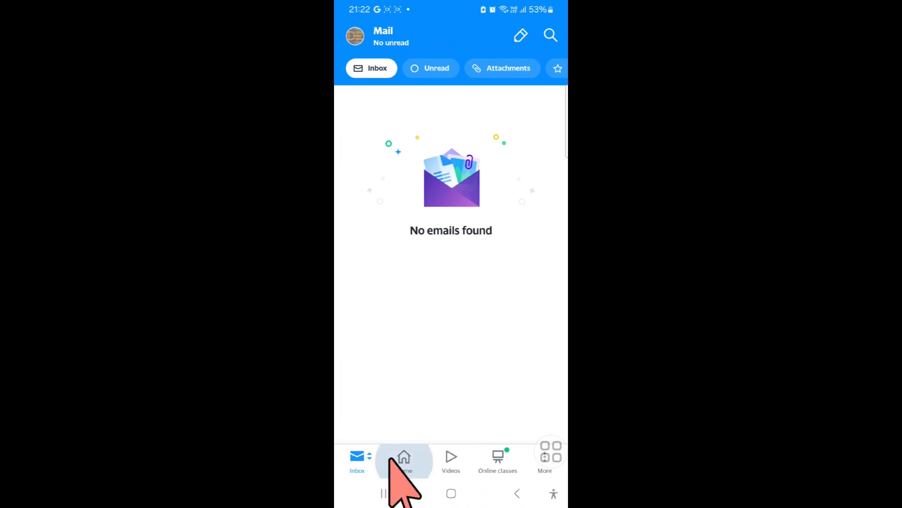
pyautogui.click(357, 457)
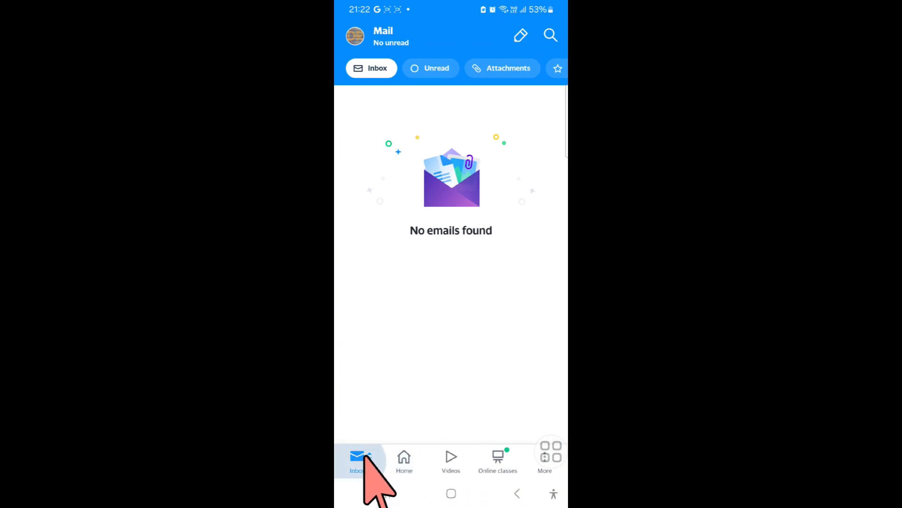
pyautogui.moveTo(549, 434)
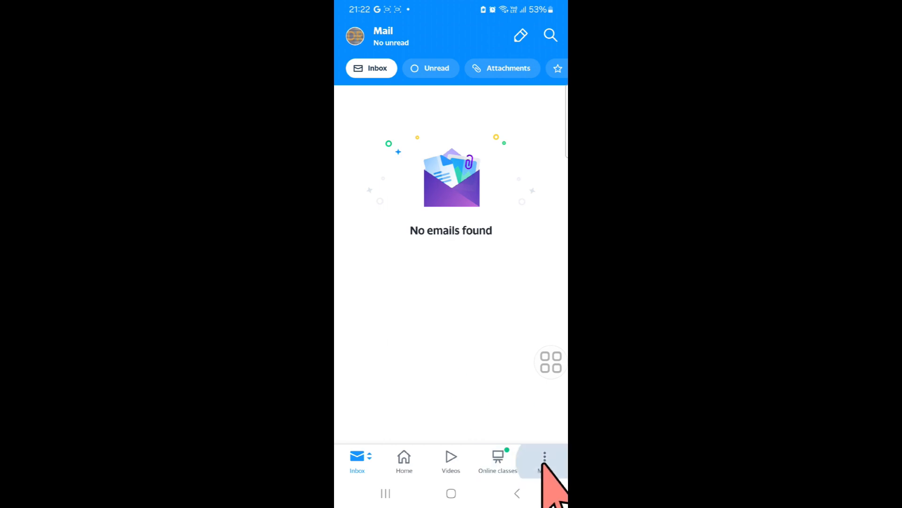
# Open Contacts from the More views sheet to list the two saved contacts.
pyautogui.click(544, 457)
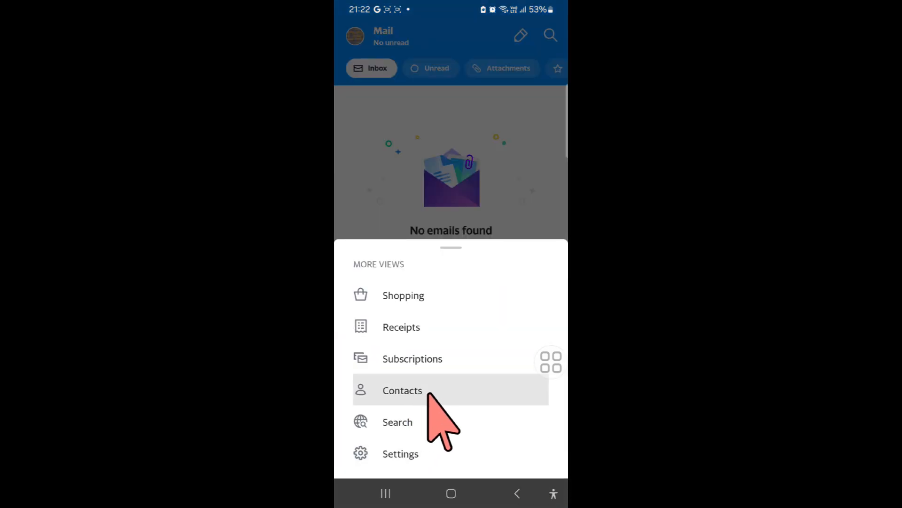
pyautogui.click(402, 389)
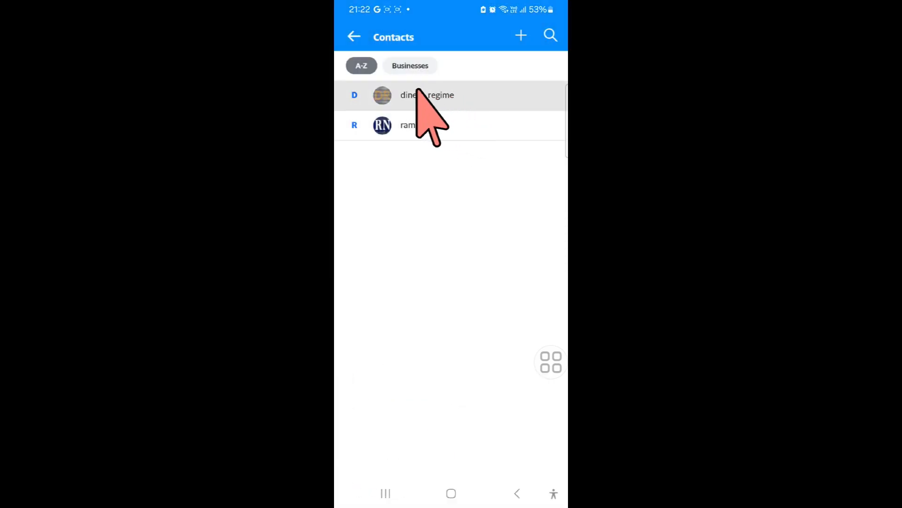
pyautogui.moveTo(486, 115)
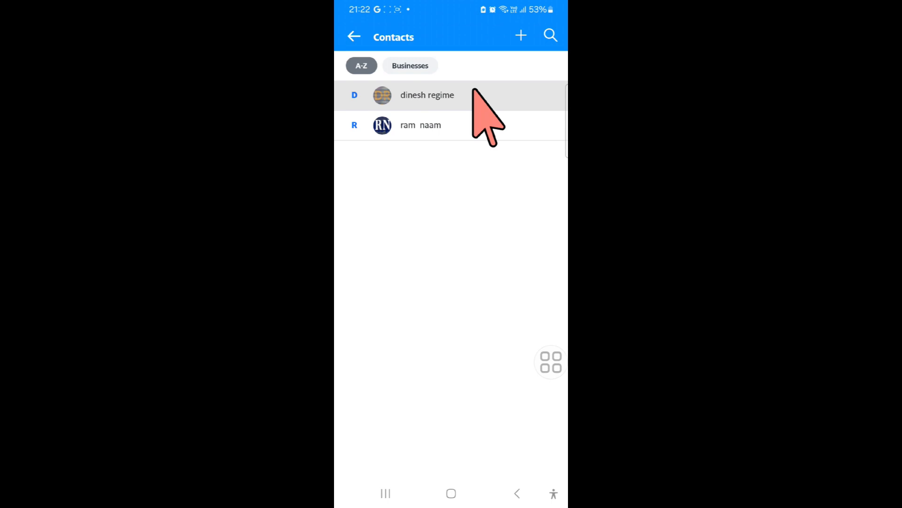
pyautogui.click(427, 95)
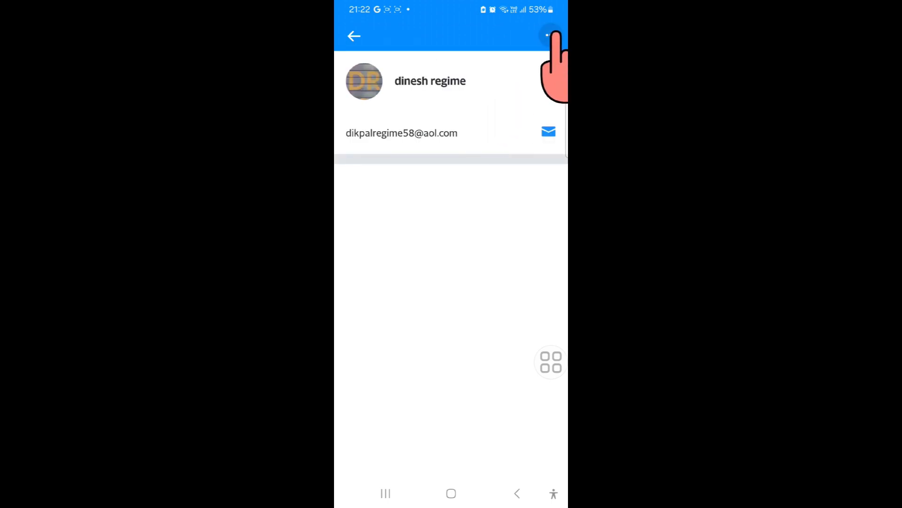
pyautogui.click(549, 36)
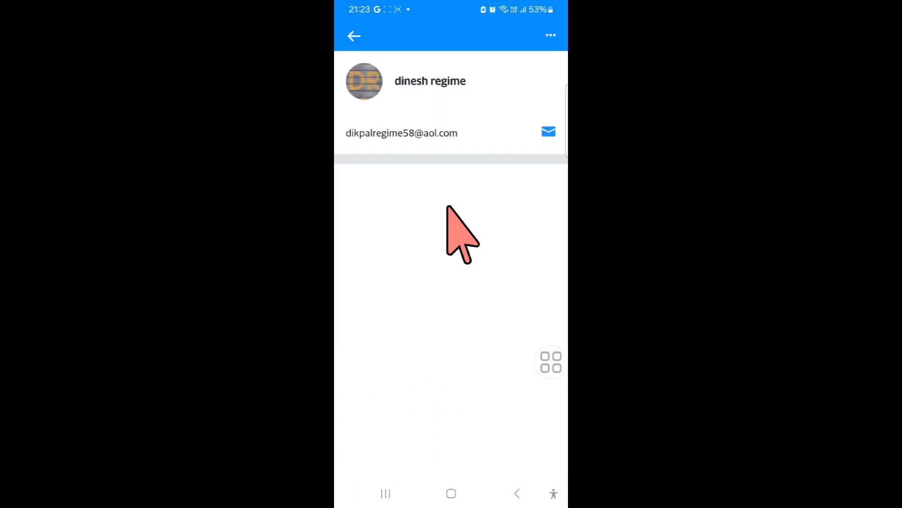
pyautogui.click(354, 36)
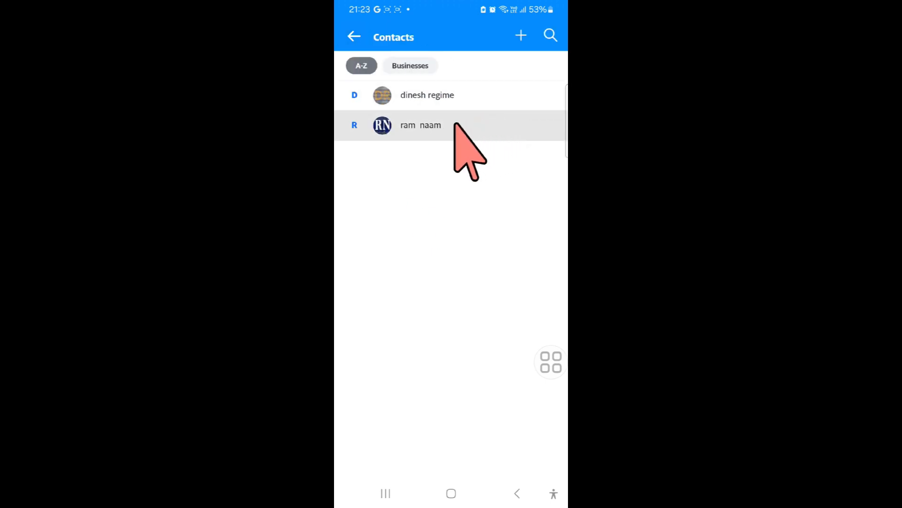
# Go back from the Contacts list to the empty Inbox.
pyautogui.click(354, 36)
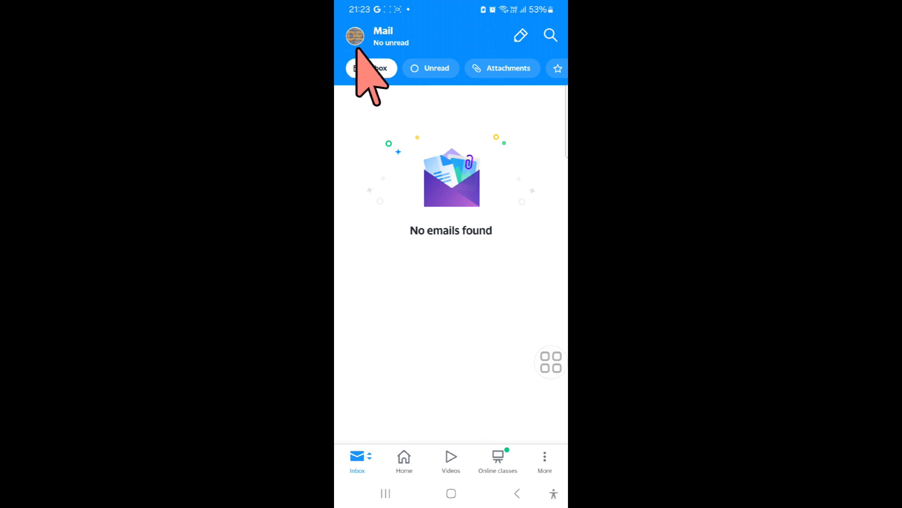
pyautogui.moveTo(360, 265)
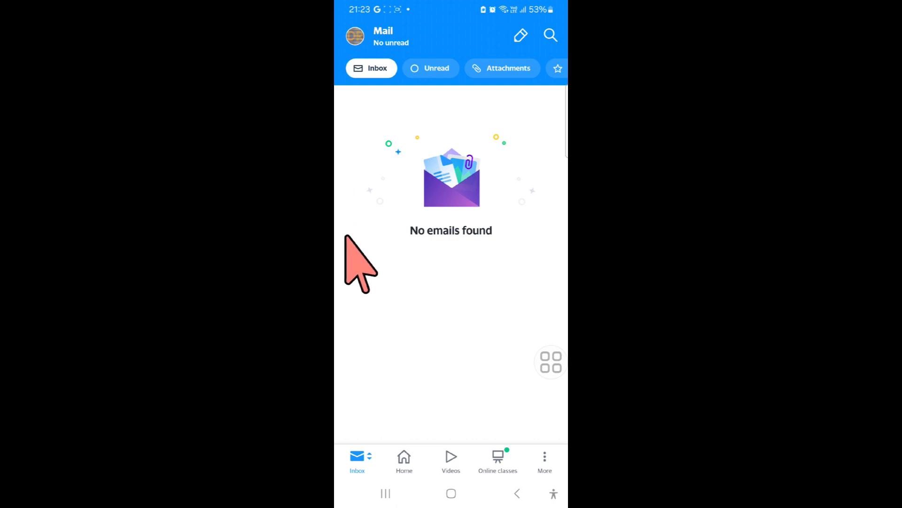